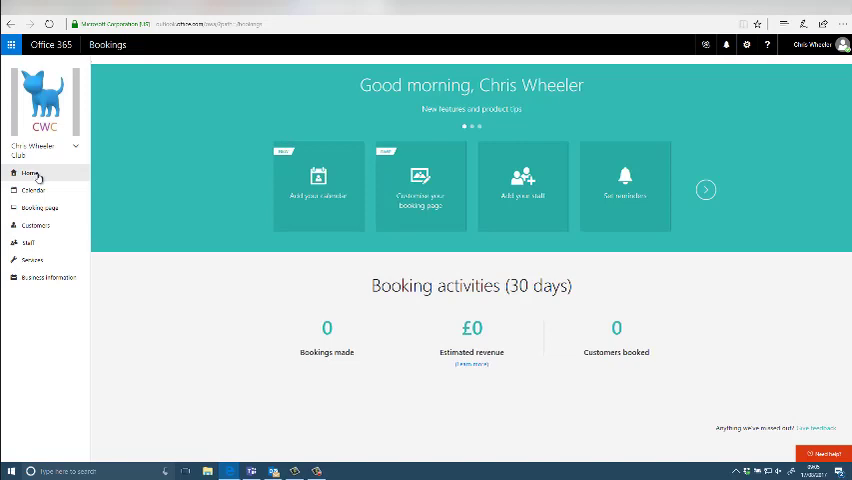
Review the staff calendar and New booking service list, then show the Booking page settings
left_click(33, 190)
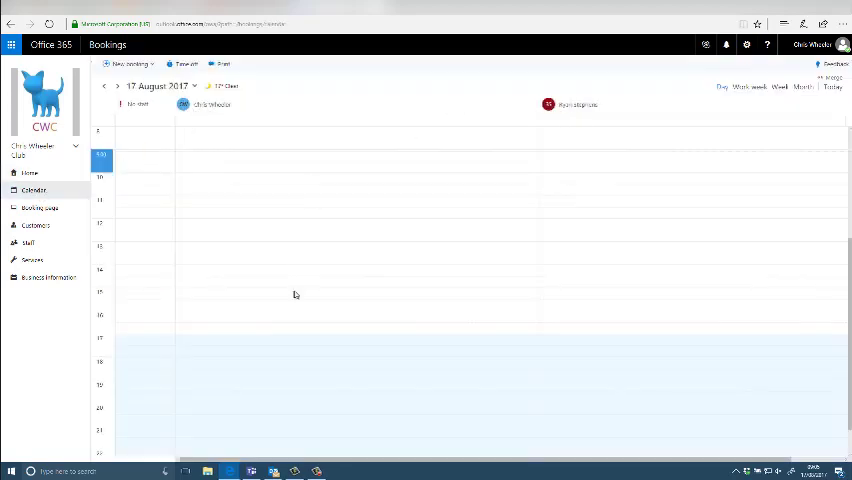
left_click(130, 64)
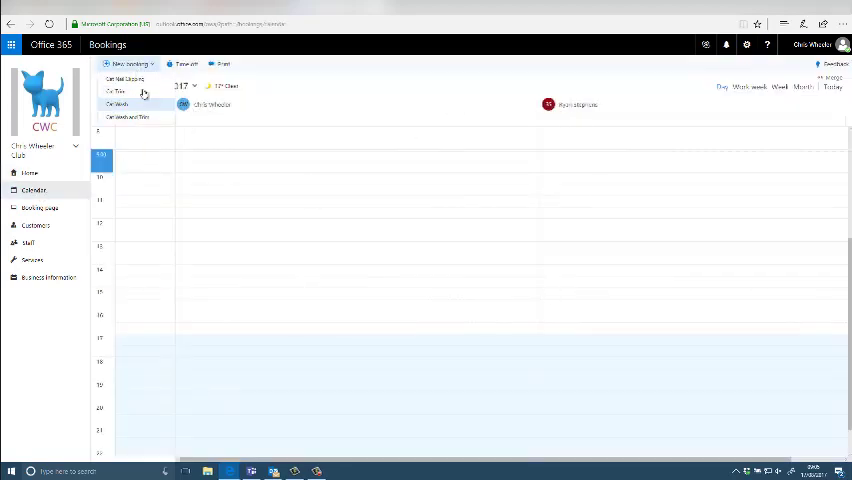
left_click(184, 63)
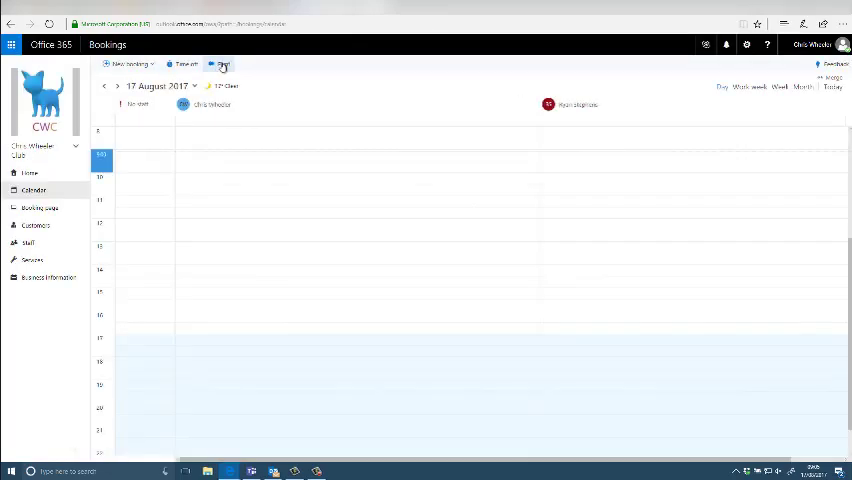
left_click(42, 208)
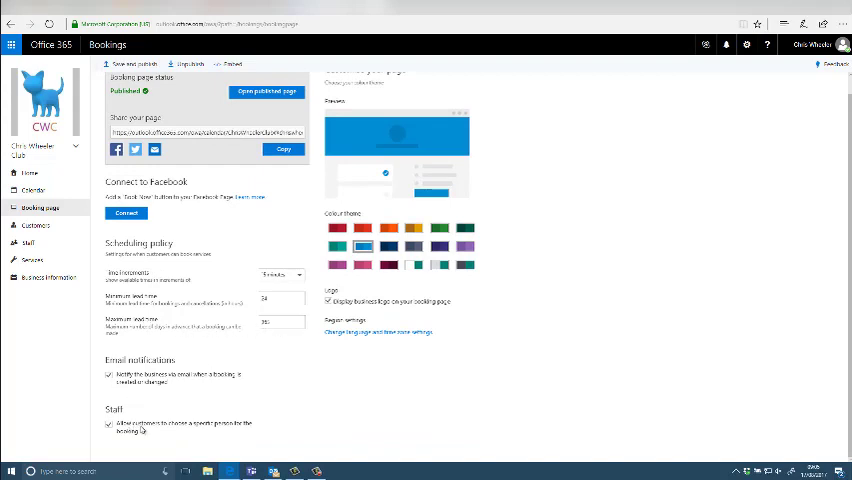
Review a customer's contact details and the staff list, then show the Services list with Cat Nail Clipping
left_click(35, 225)
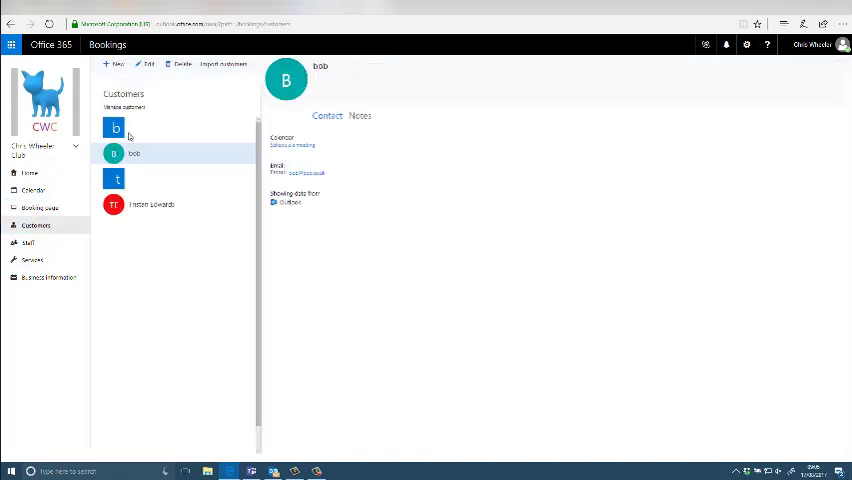
left_click(151, 204)
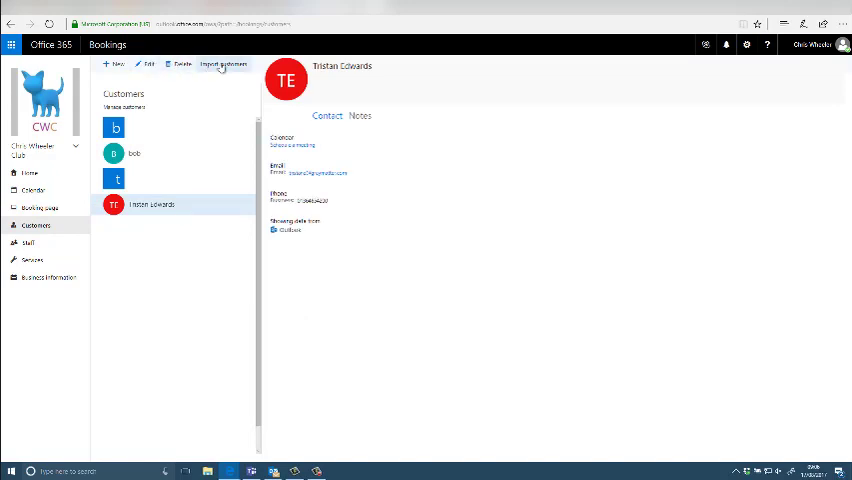
left_click(28, 243)
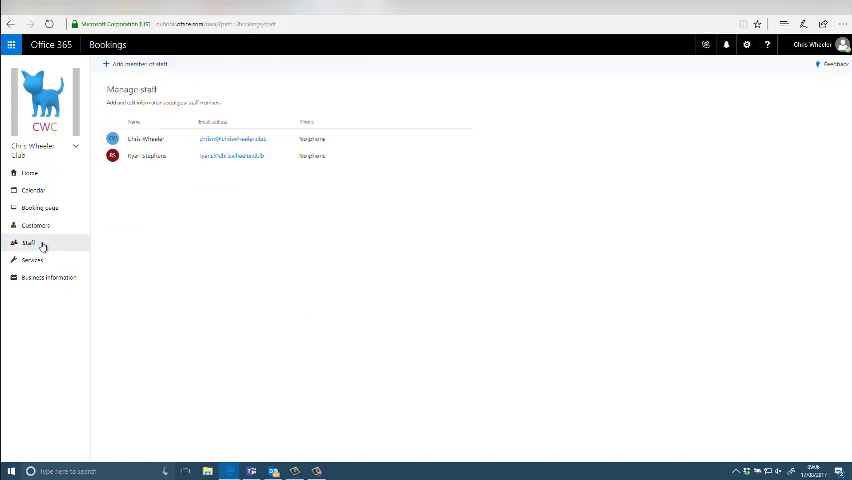
mouse_move(347, 157)
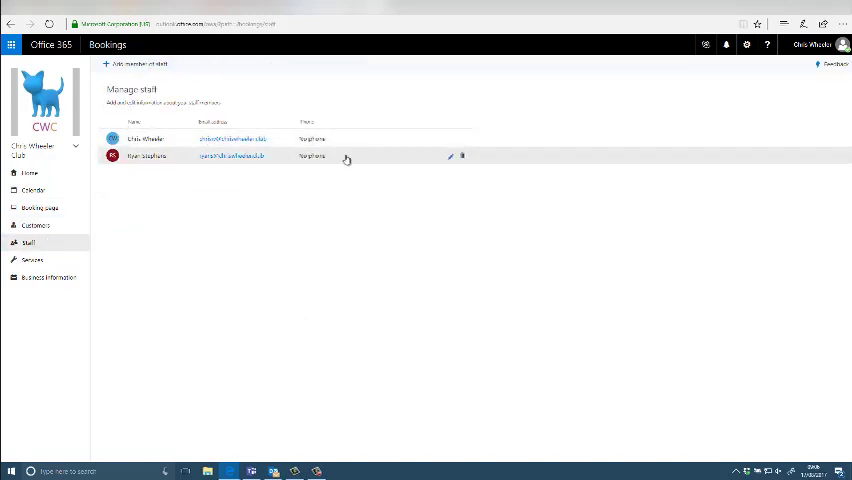
left_click(32, 260)
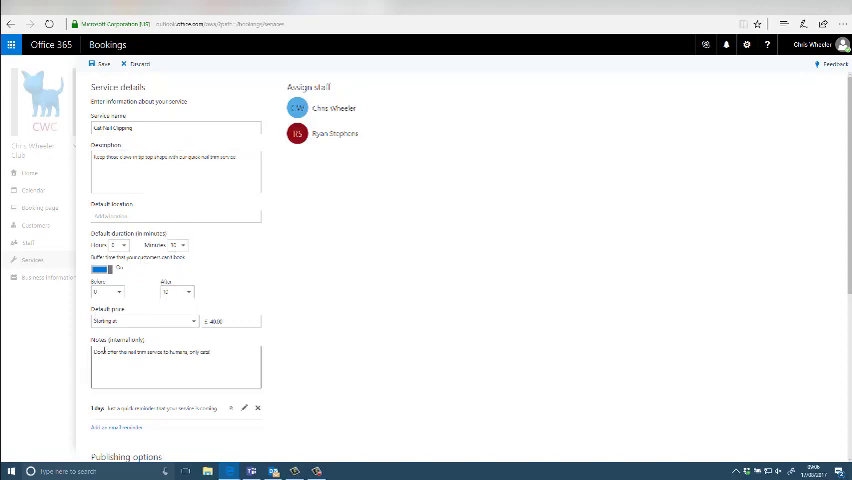
Discard the Cat Nail Clipping form and begin a new Cat Massage service with Grey Matter as default location
scroll("down", 3)
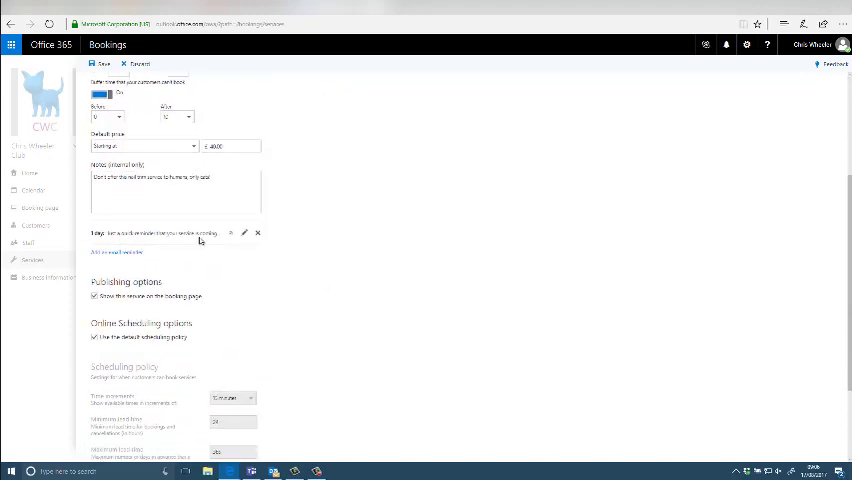
scroll("down", 3)
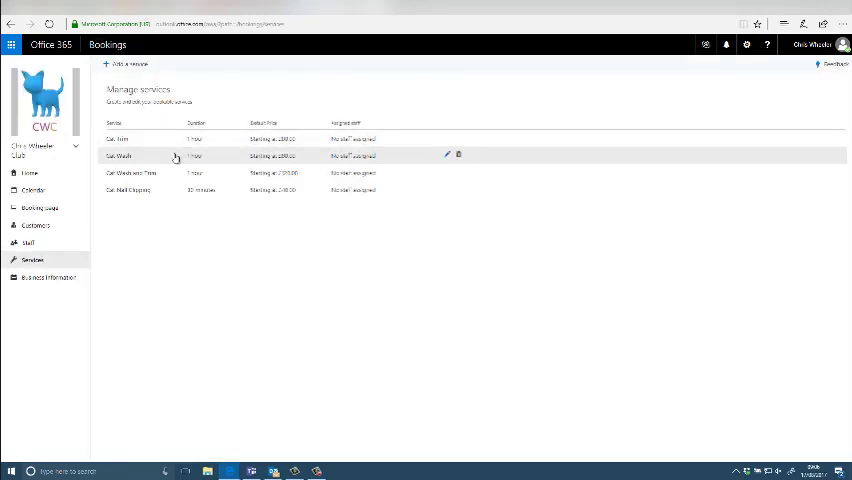
left_click(447, 155)
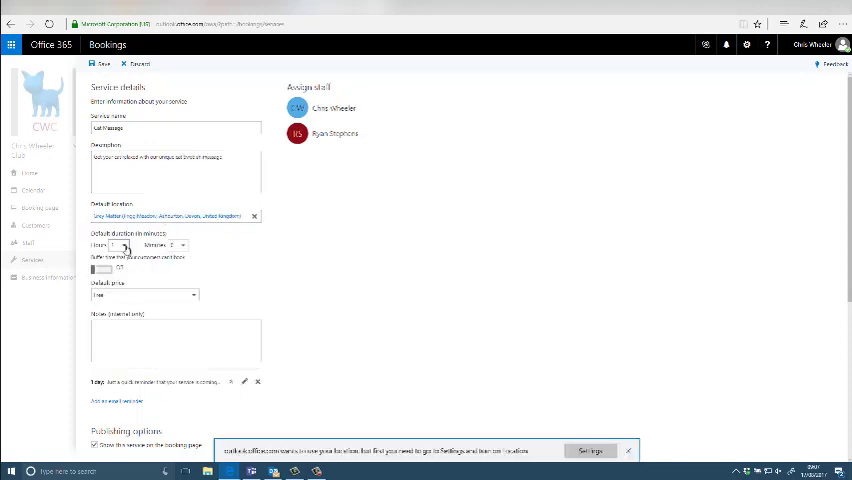
Save Cat Massage as a 1-hour service with buffer time, fixed £150 price, notes and assigned staff
left_click(103, 269)
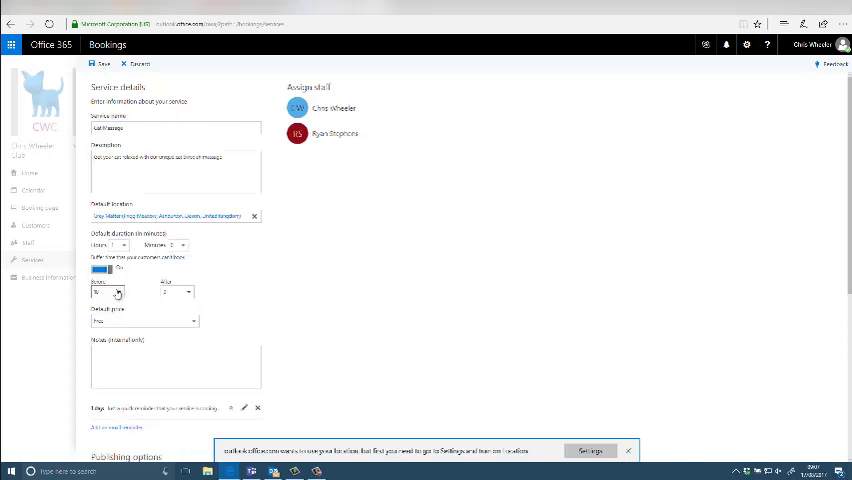
scroll("down", 3)
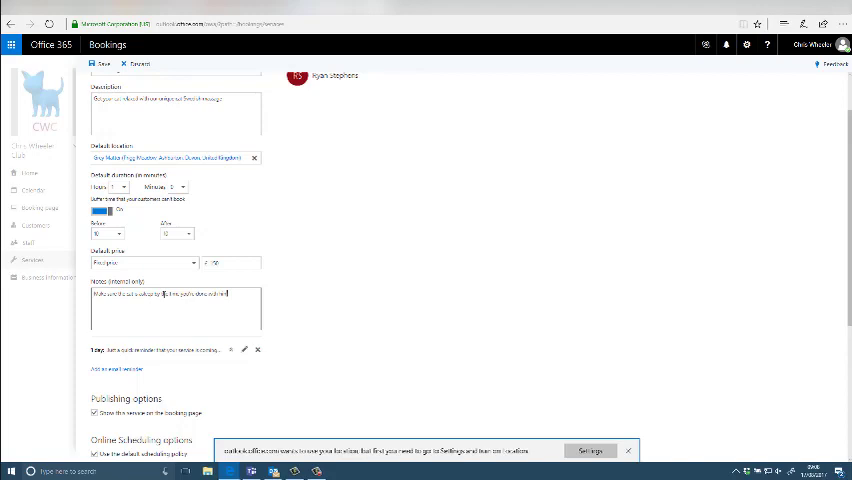
scroll("down", 3)
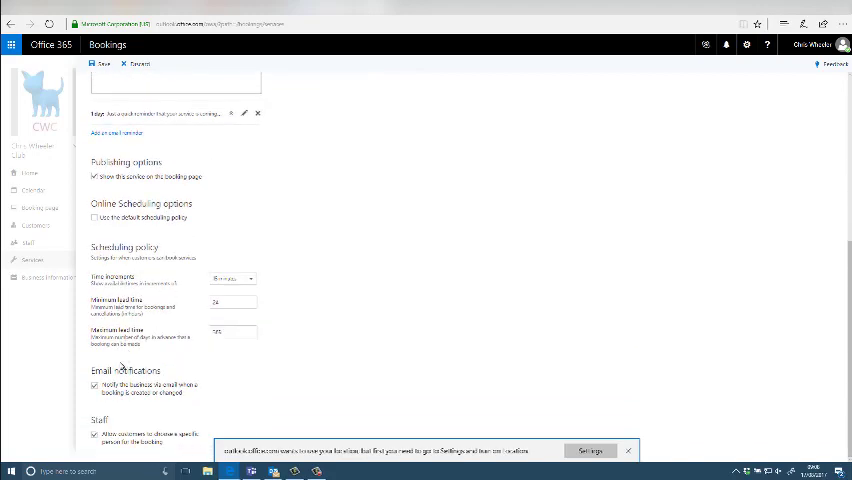
scroll("up", 3)
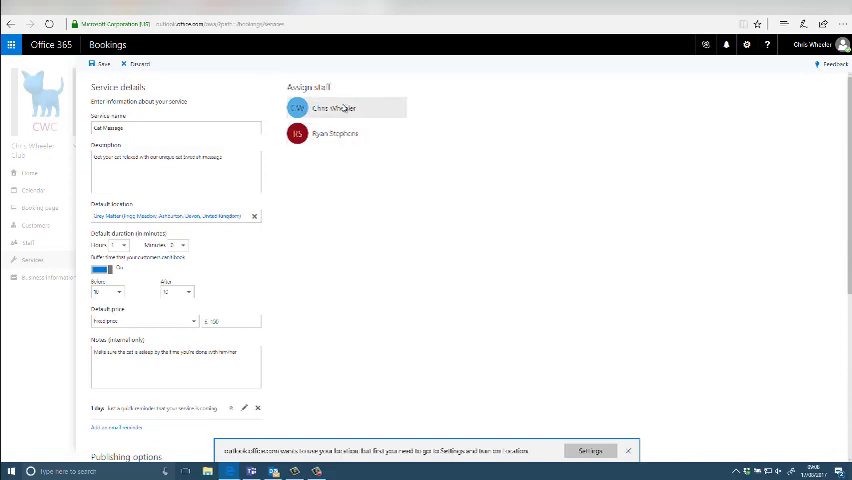
left_click(103, 63)
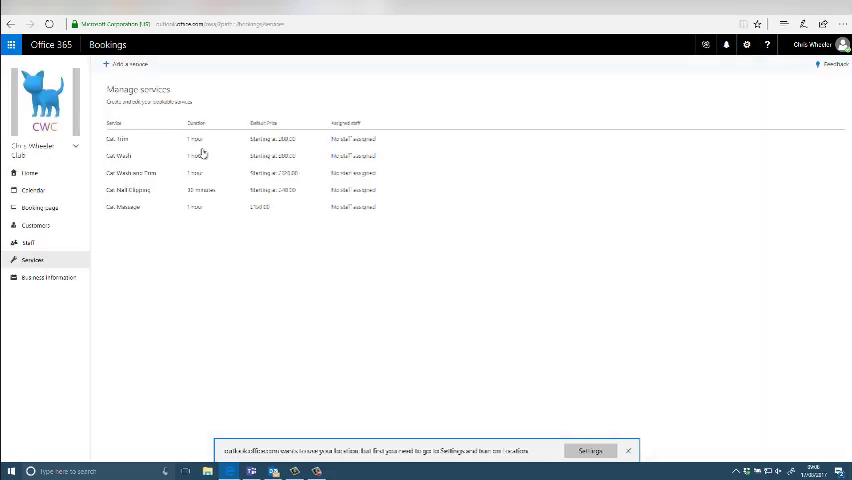
Save and publish the booking page so Cat Massage is bookable
left_click(41, 207)
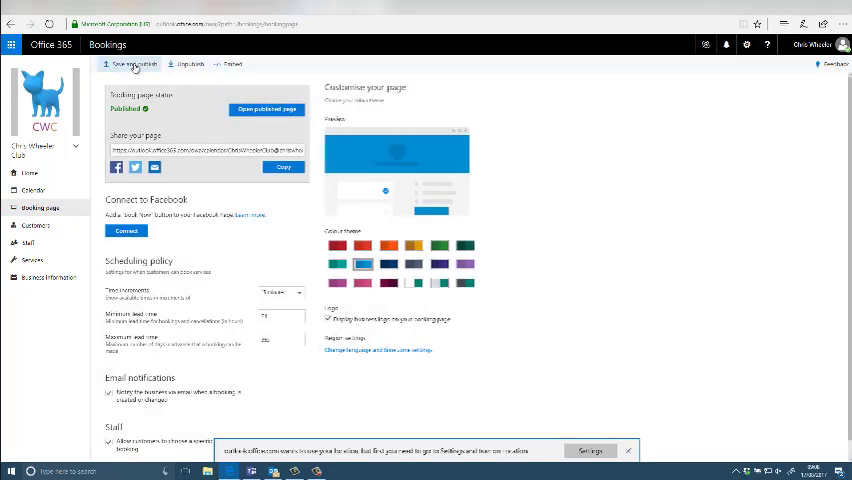
left_click(266, 109)
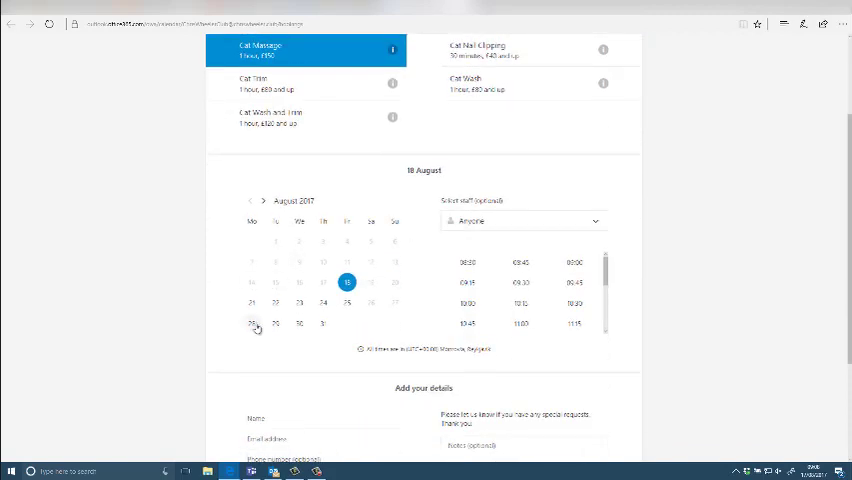
Book Cat Massage for 28 August at 10:00 with customer details and dismiss the confirmation
left_click(251, 323)
type("My cat is Ska and is a damest")
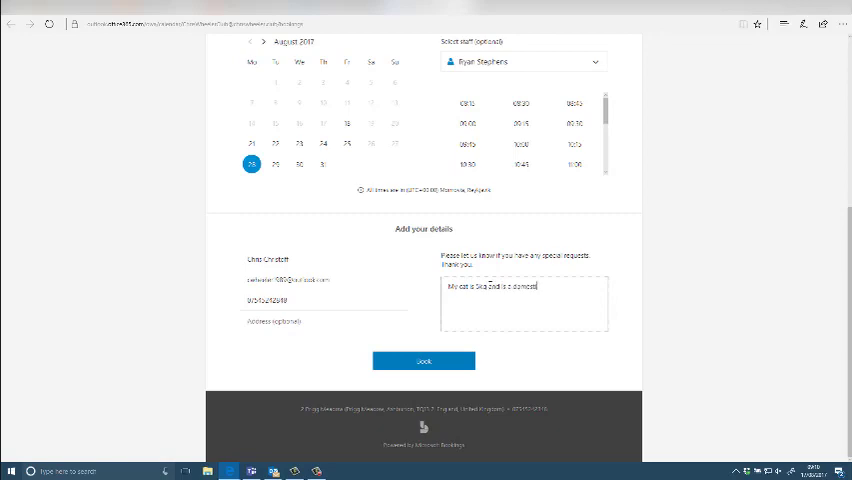
left_click(423, 360)
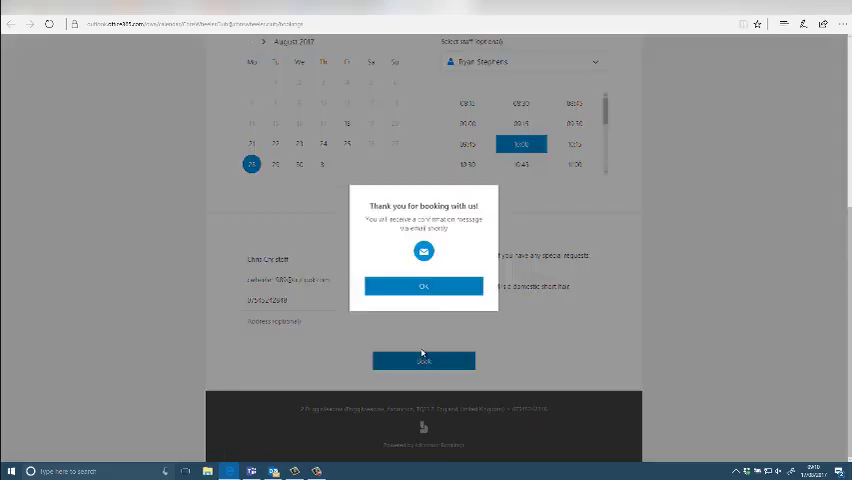
left_click(423, 286)
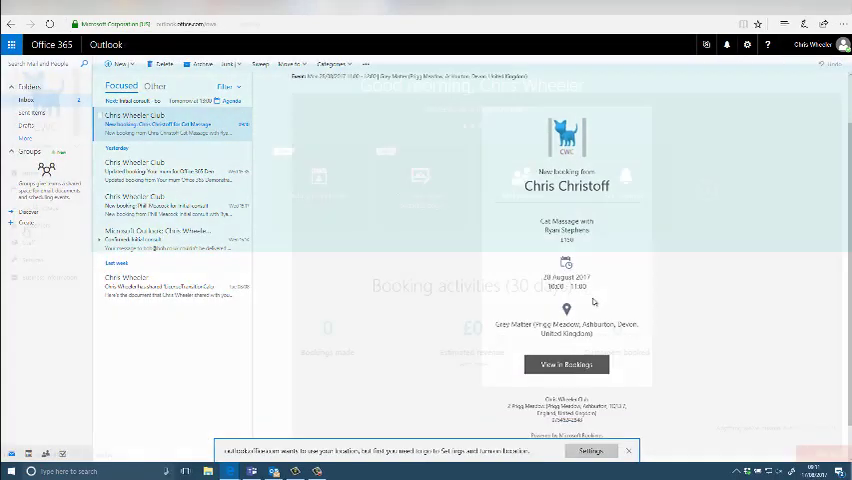
Follow the New booking email's View in Bookings link to the 28 August Cat Massage appointment
left_click(566, 364)
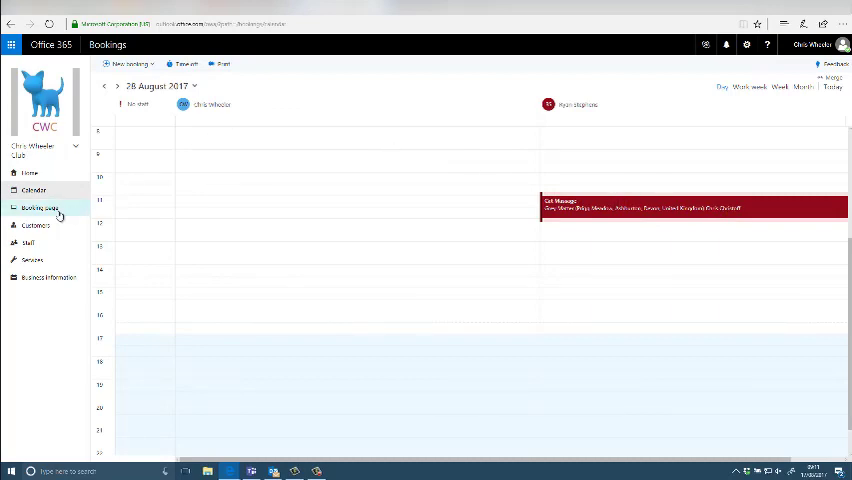
left_click(34, 225)
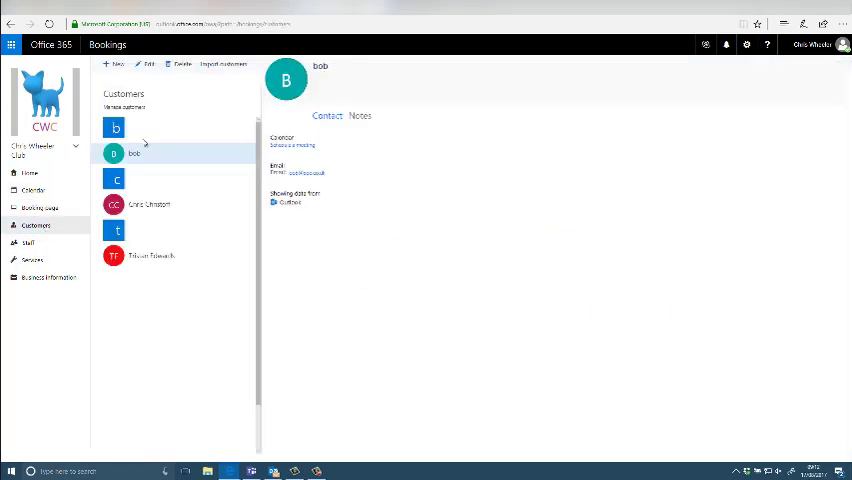
left_click(150, 204)
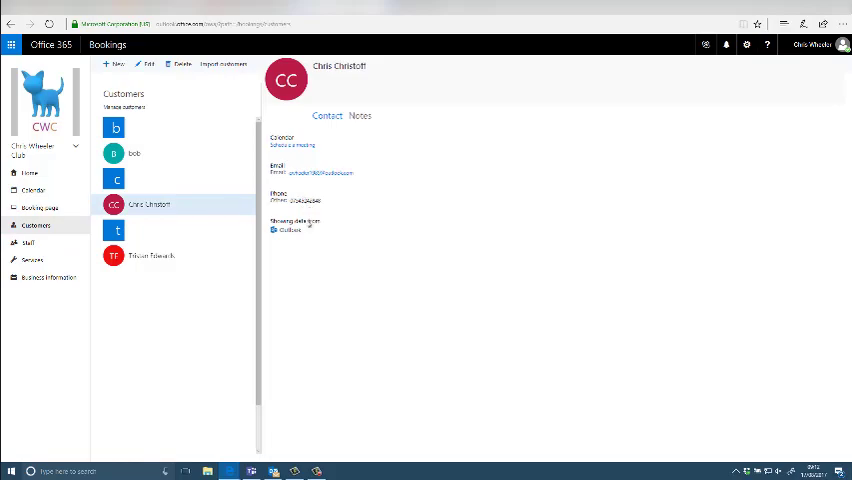